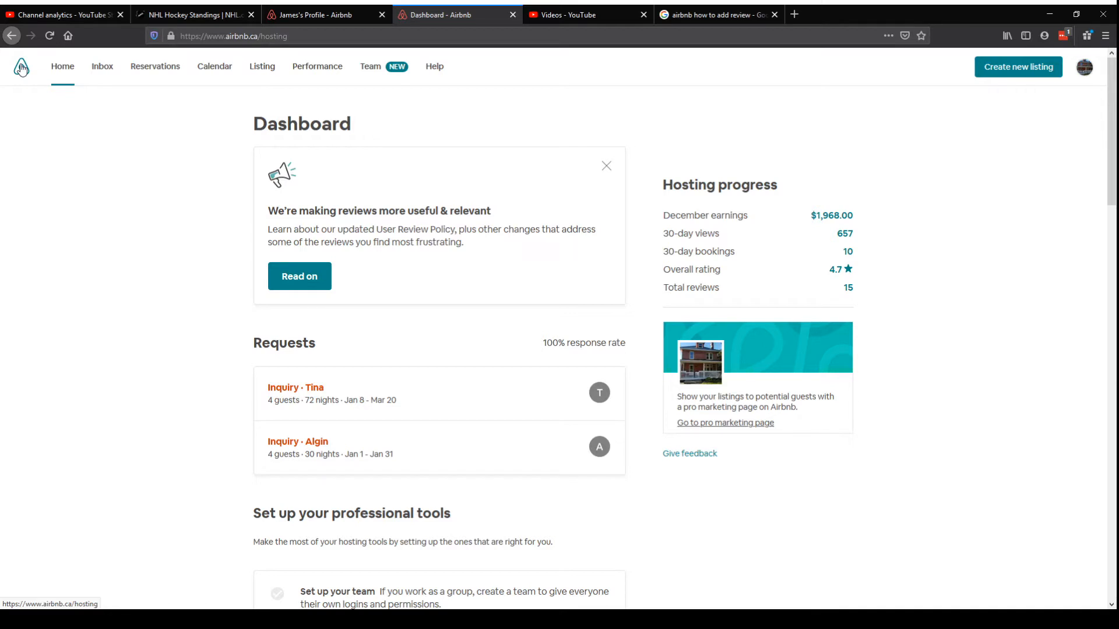
mouse_move(654, 228)
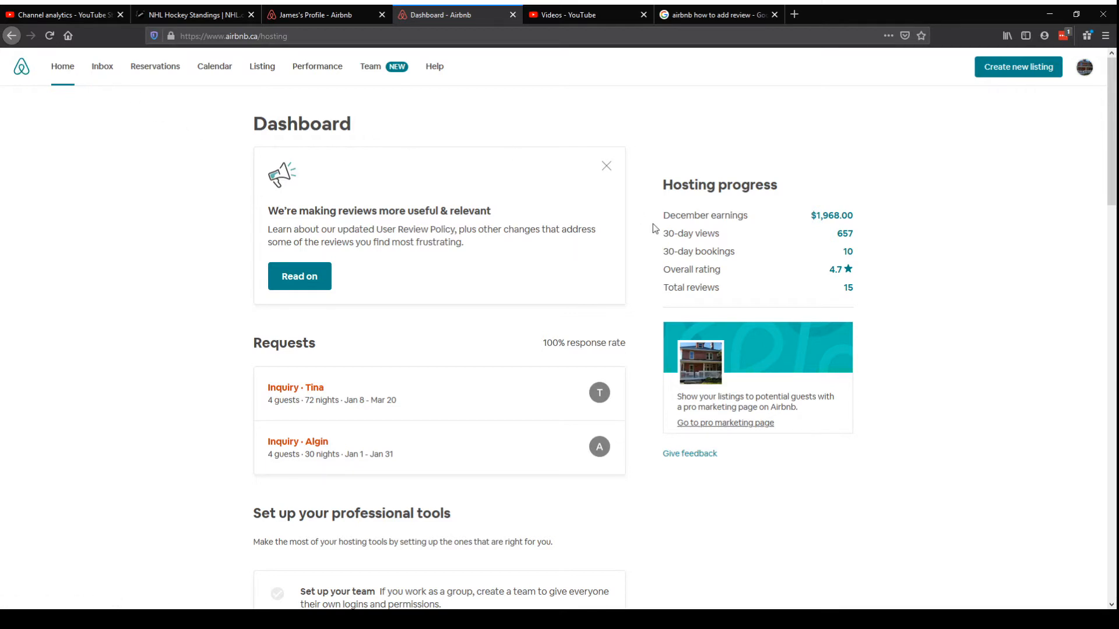
Go from the hosting dashboard to the Account settings page via the profile menu
left_click(1083, 67)
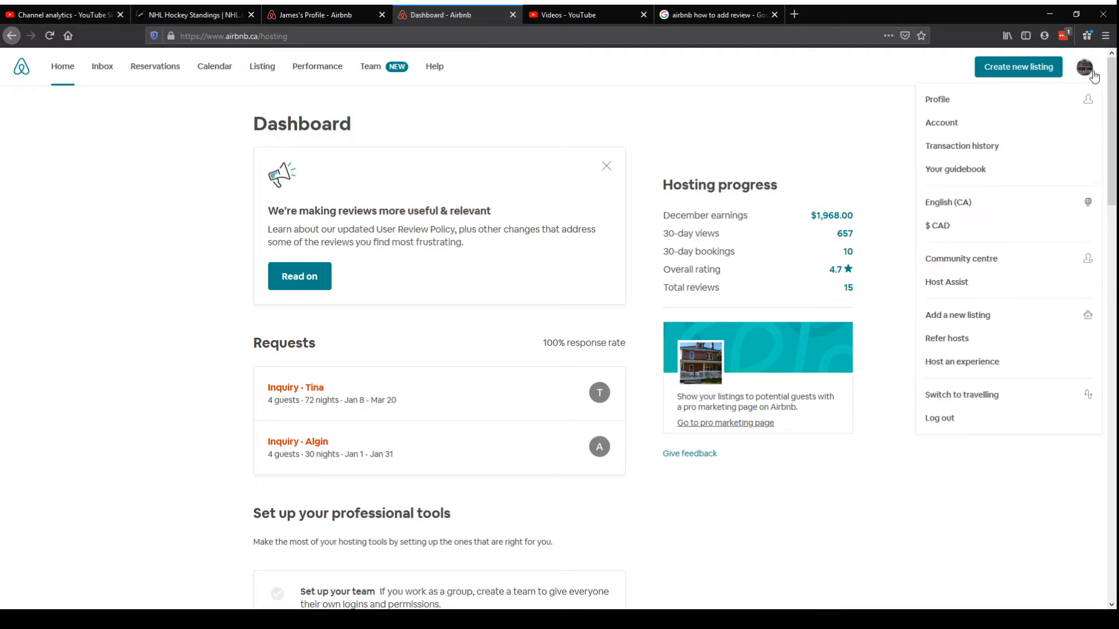
mouse_move(317, 67)
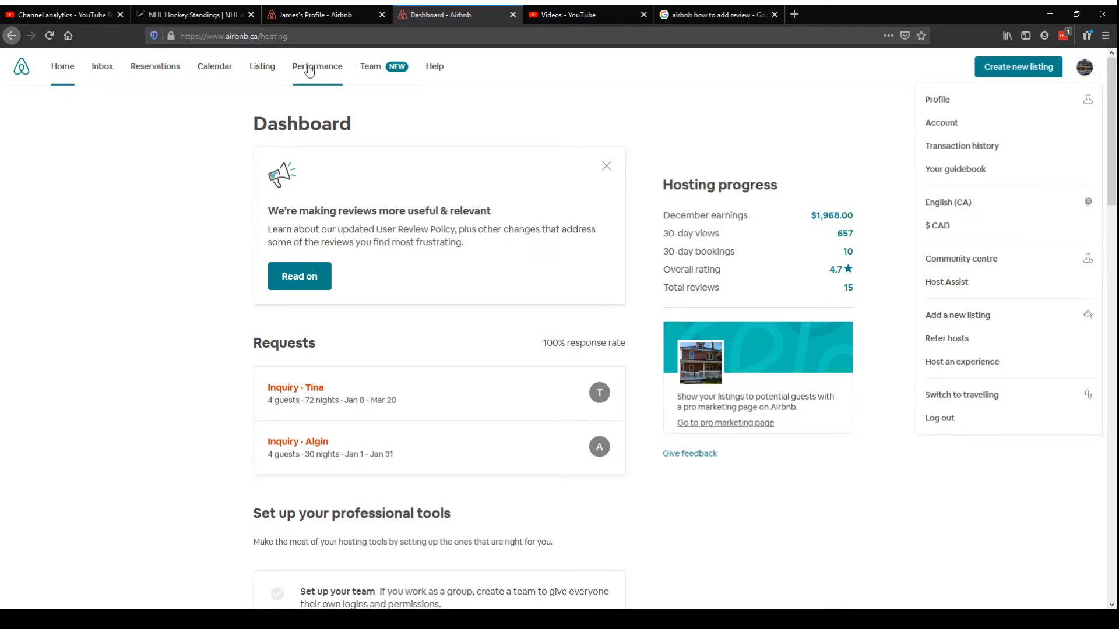
mouse_move(967, 200)
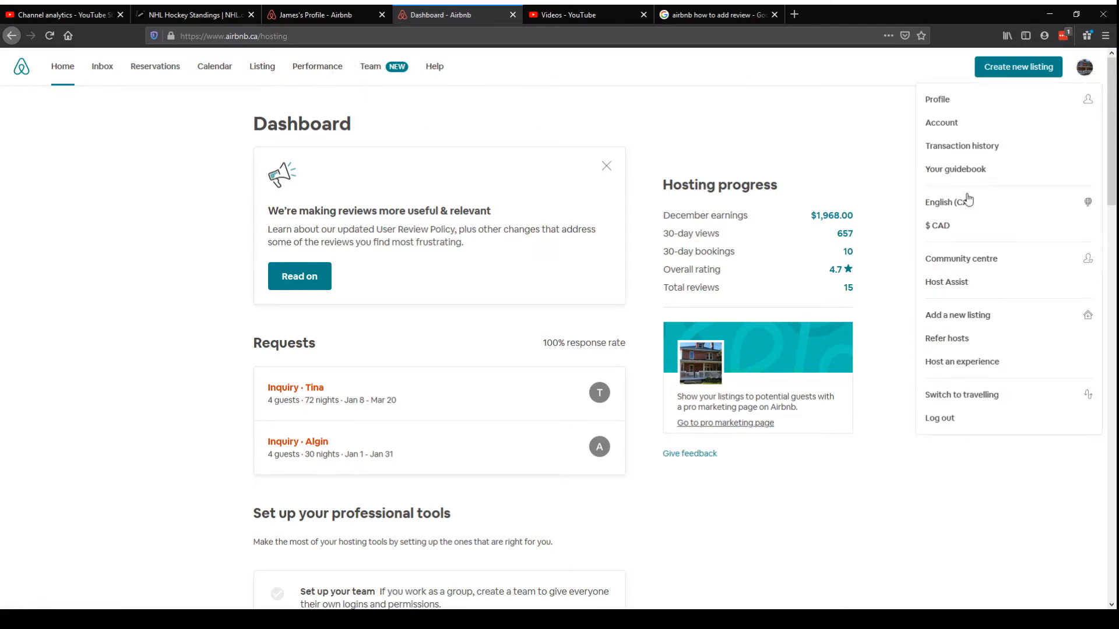
left_click(941, 123)
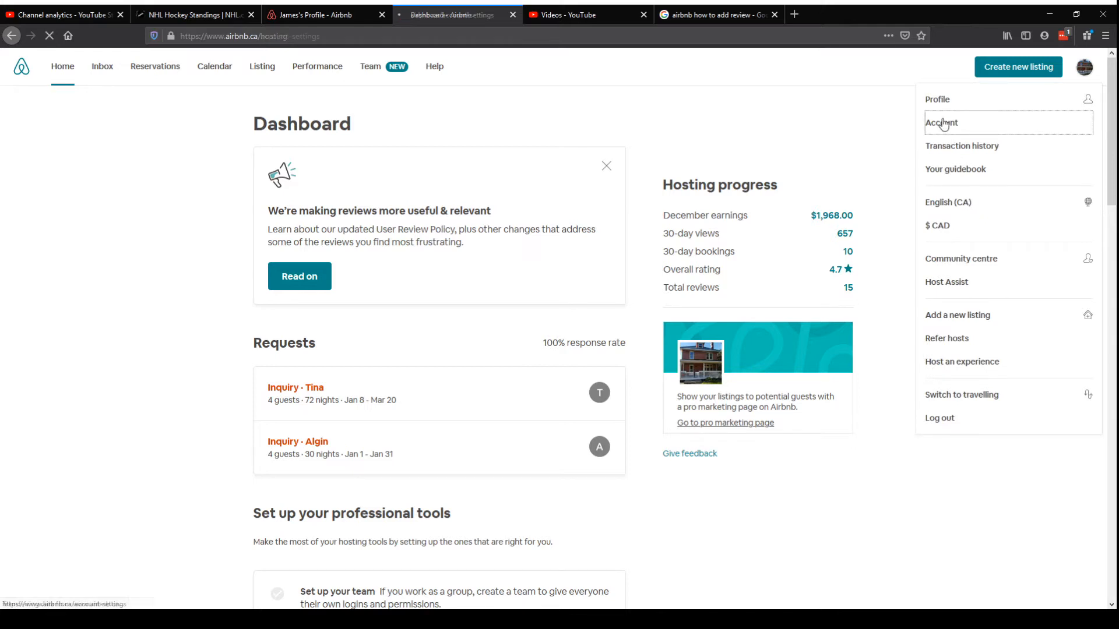
left_click(942, 123)
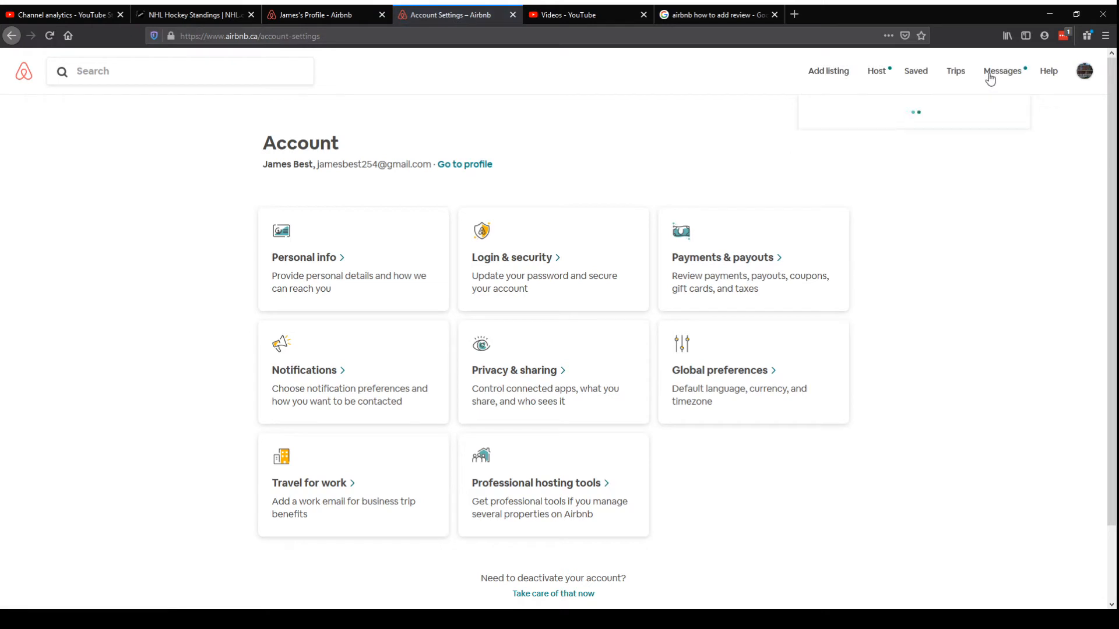
Show recent notifications and select the request to review guest Vince
left_click(1003, 71)
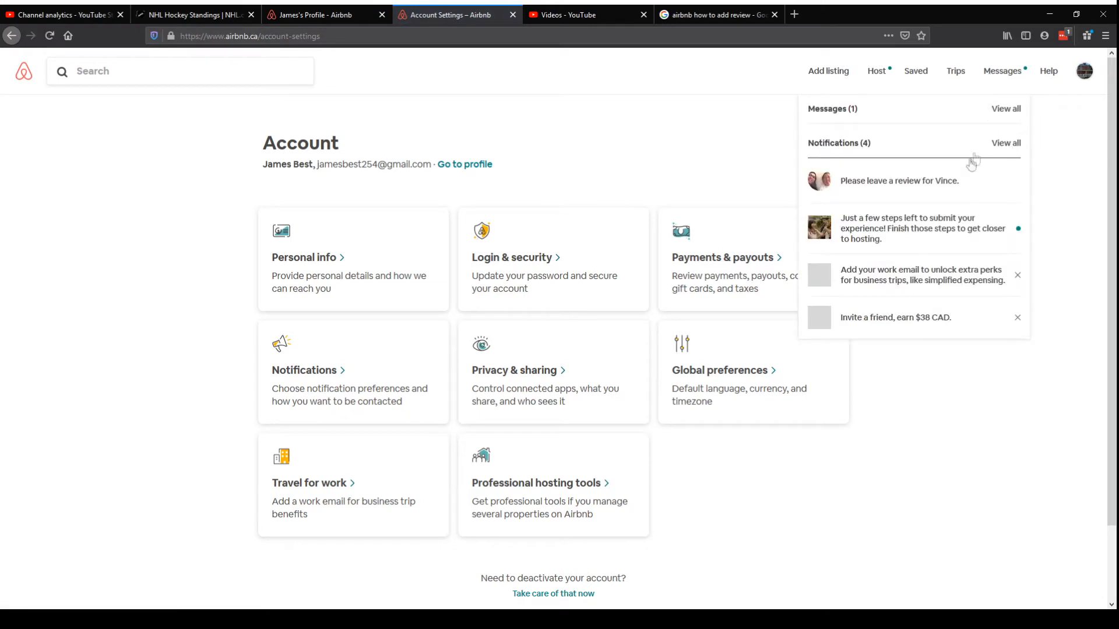
mouse_move(883, 200)
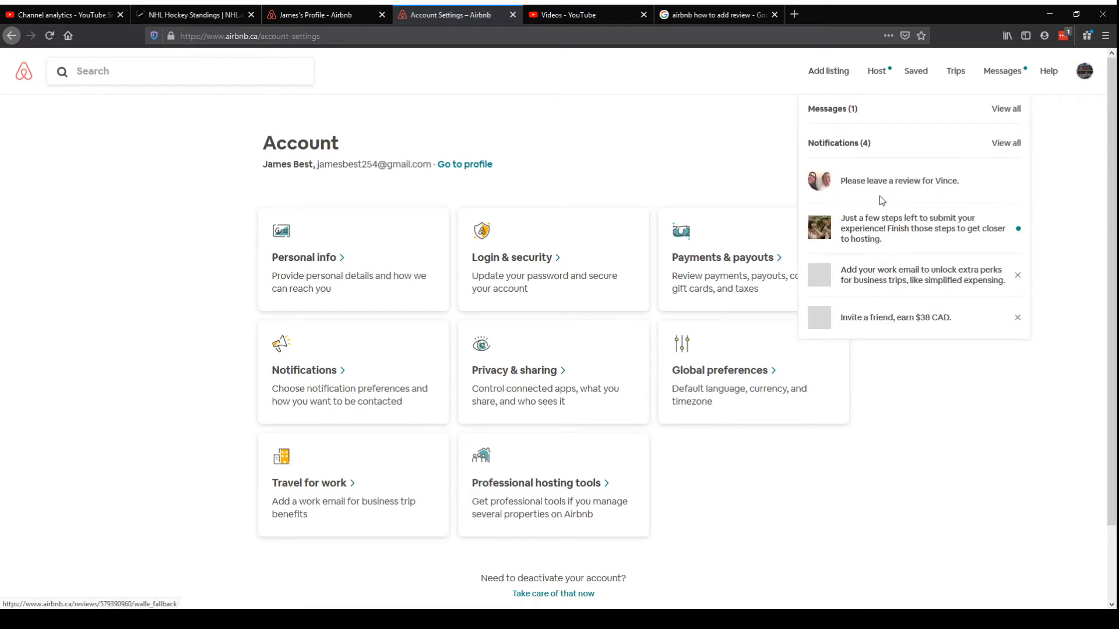
left_click(899, 181)
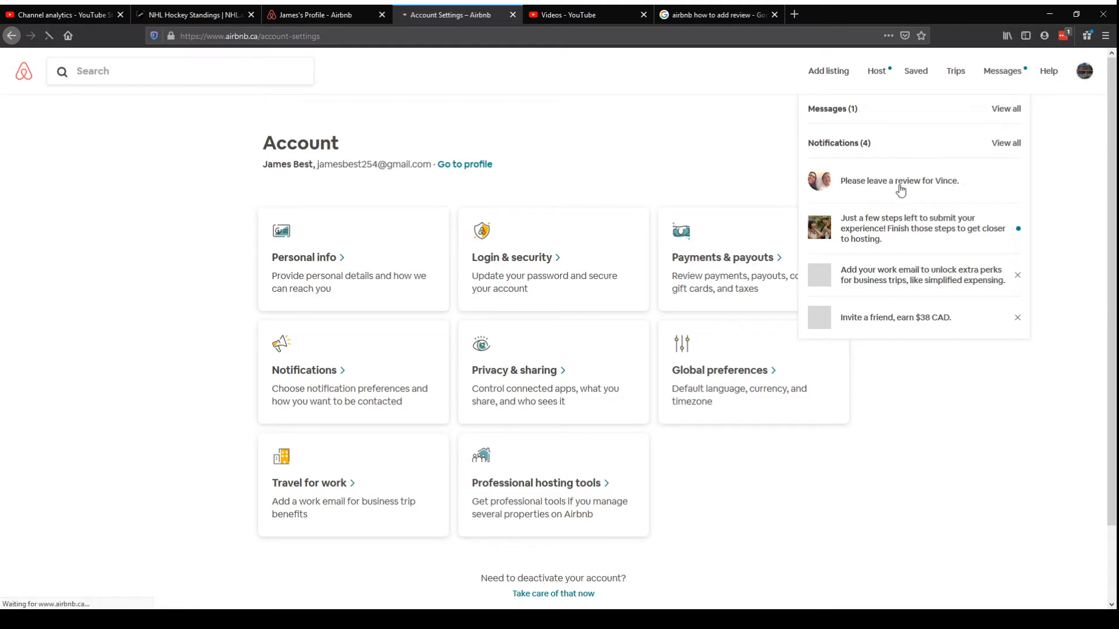
left_click(899, 181)
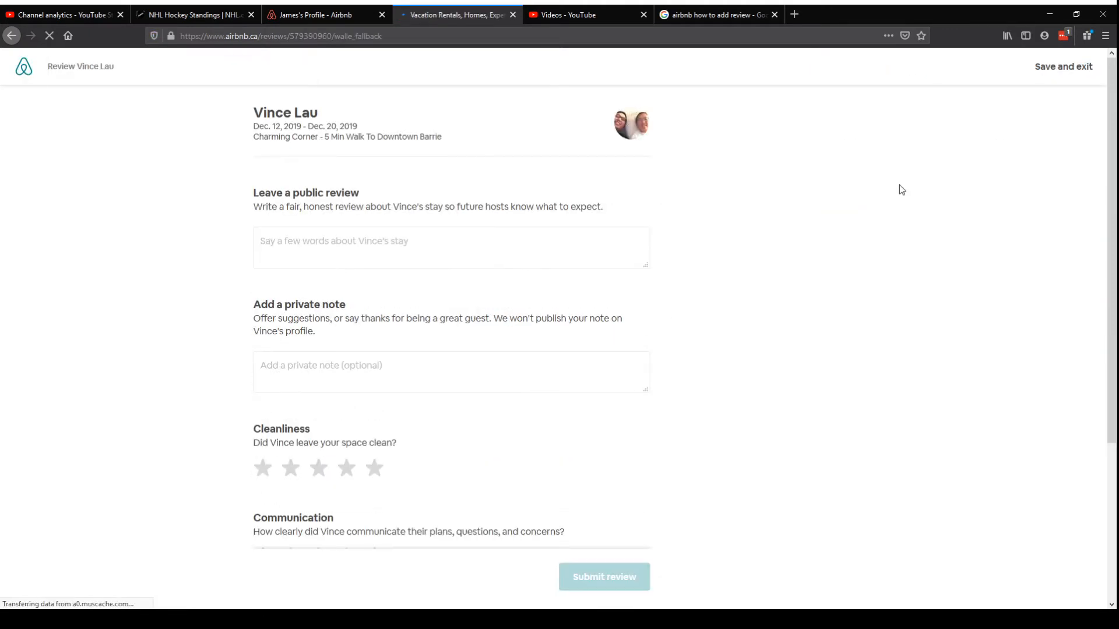
mouse_move(926, 444)
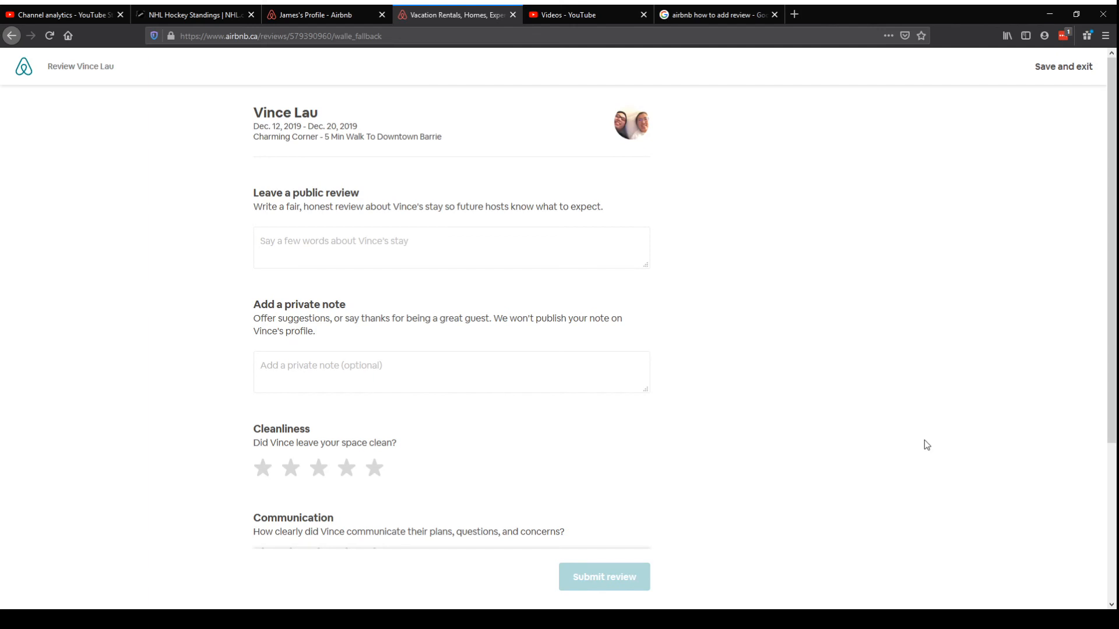
left_click(49, 36)
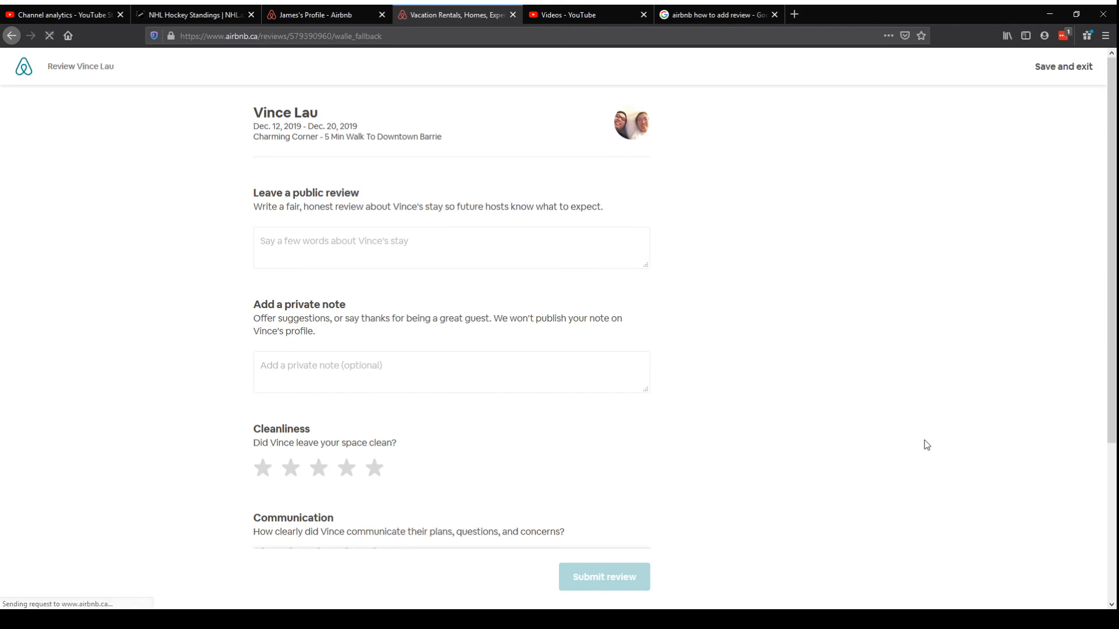